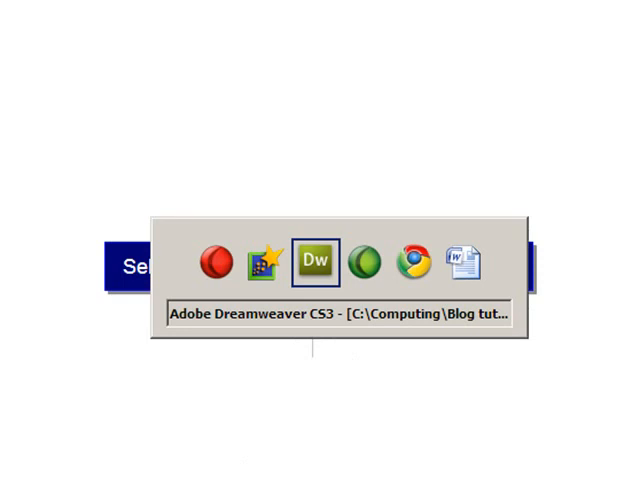
Step: Switch to Dreamweaver showing deleteselect.php with its database include
left_click(320, 260)
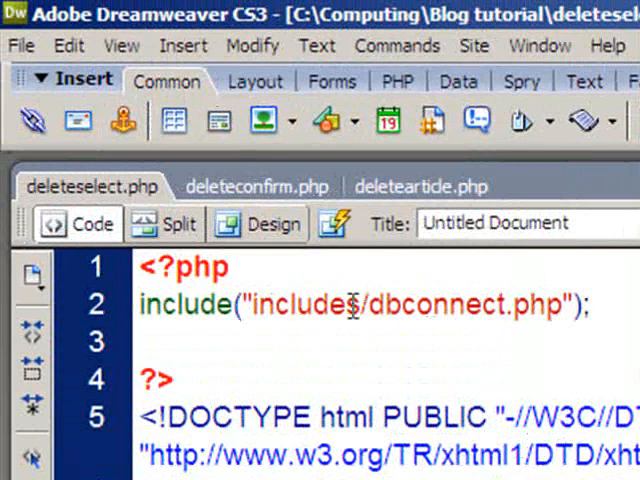
mouse_move(96, 188)
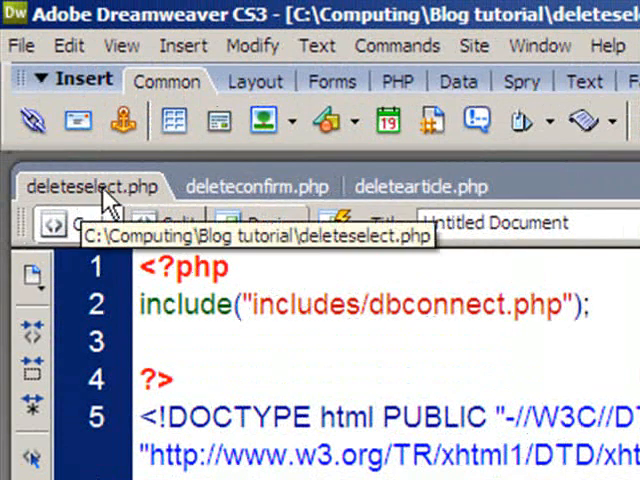
mouse_move(250, 210)
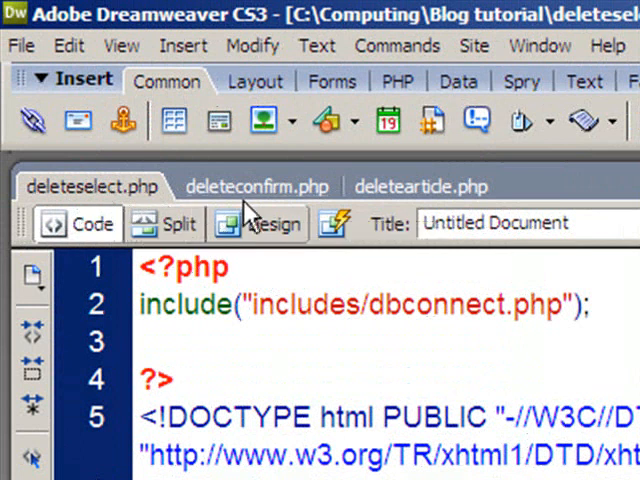
mouse_move(416, 188)
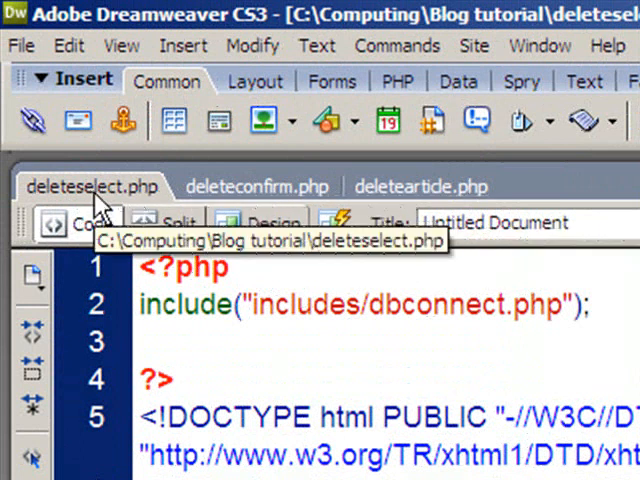
mouse_move(240, 200)
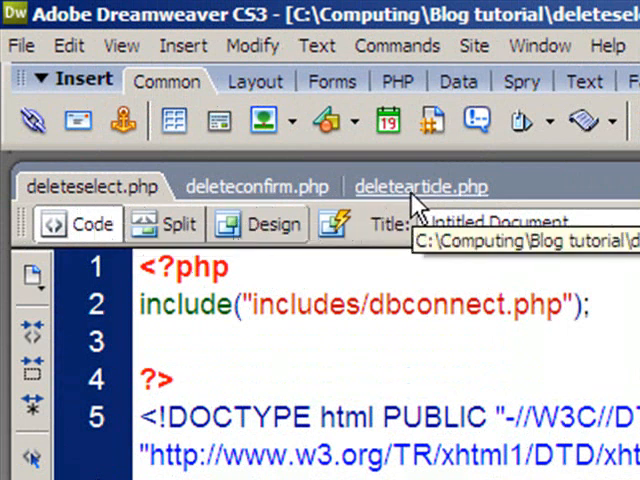
mouse_move(248, 228)
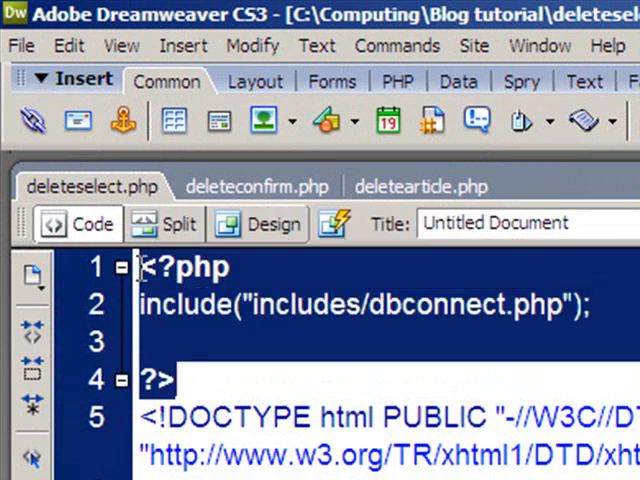
left_click(240, 304)
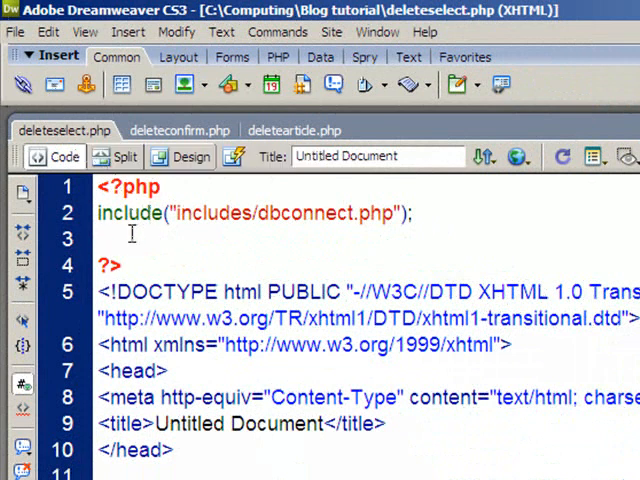
Step: Write $delete_sql selecting newsID, headline, author from news, run it with mysql_query and fetch into $rsDelete
left_click(100, 238)
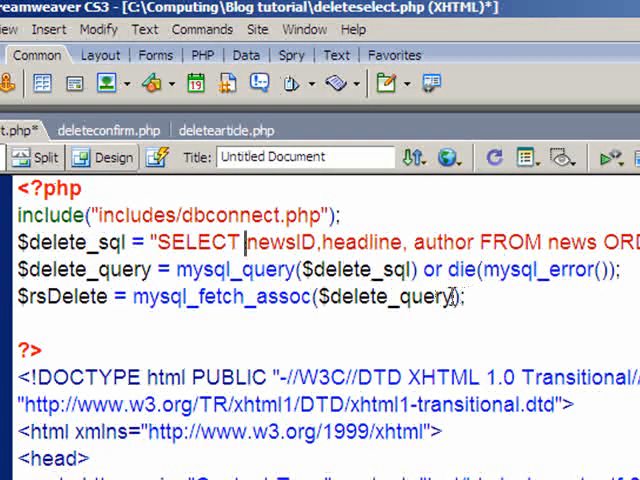
double_click(384, 296)
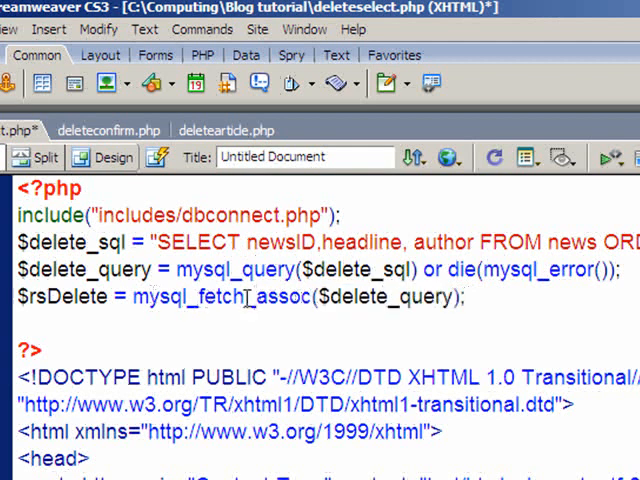
left_click(252, 298)
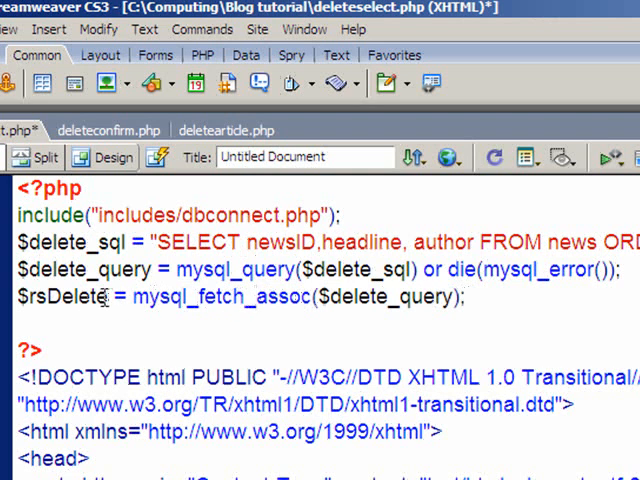
mouse_move(172, 336)
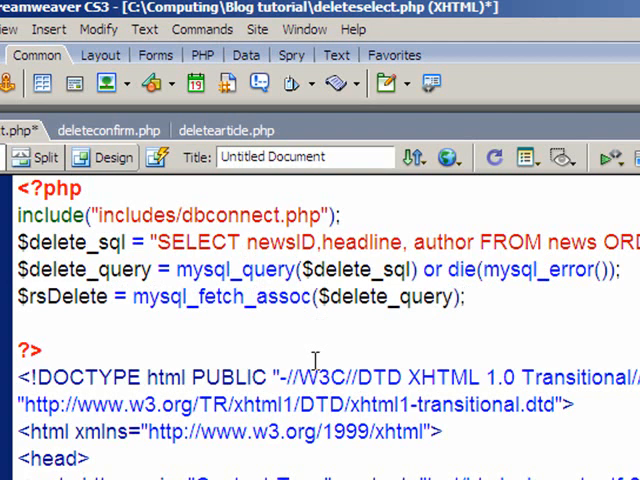
Step: Paste the 'Select article to delete' paragraph and do-while loop of links to deleteconfirm.php into the body
scroll("down", 3)
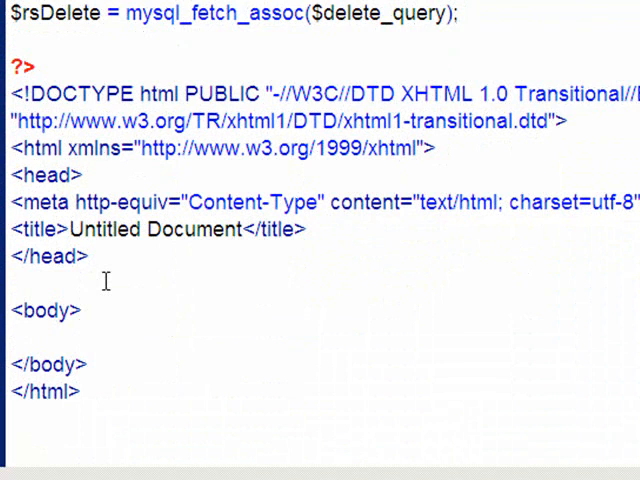
left_click(12, 336)
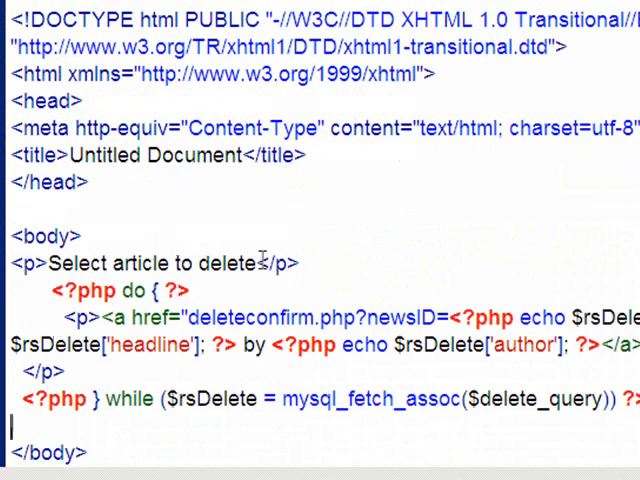
Step: Review the article loop: the heading line, the do keyword, the paragraph tag and the author echo
triple_click(150, 264)
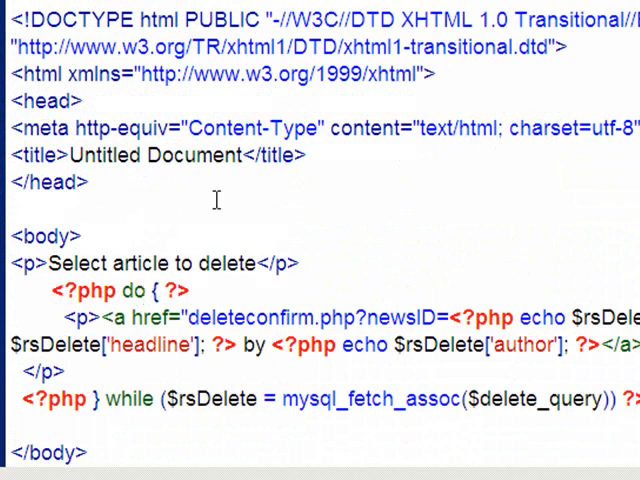
left_click(144, 290)
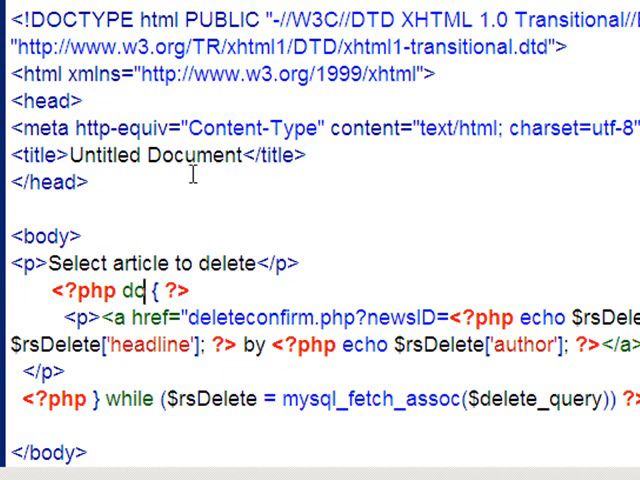
double_click(136, 292)
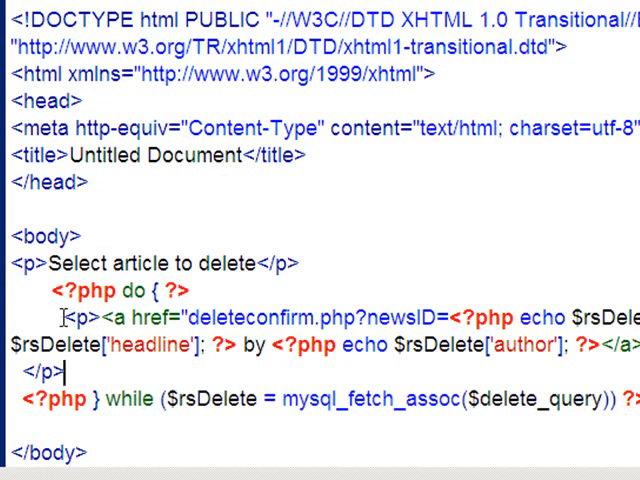
double_click(76, 320)
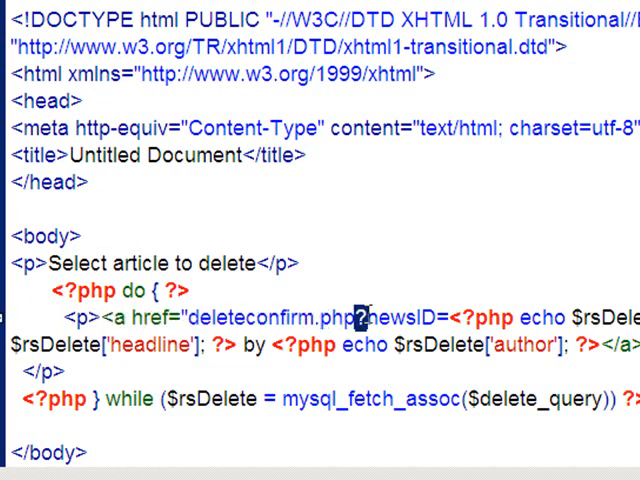
left_click_drag(360, 318, 639, 318)
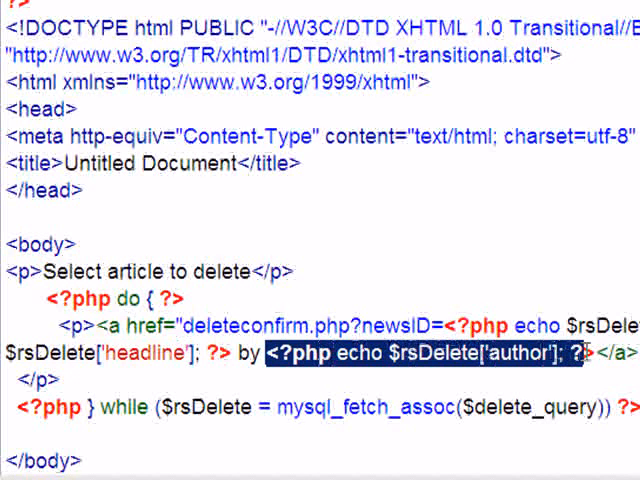
left_click(400, 368)
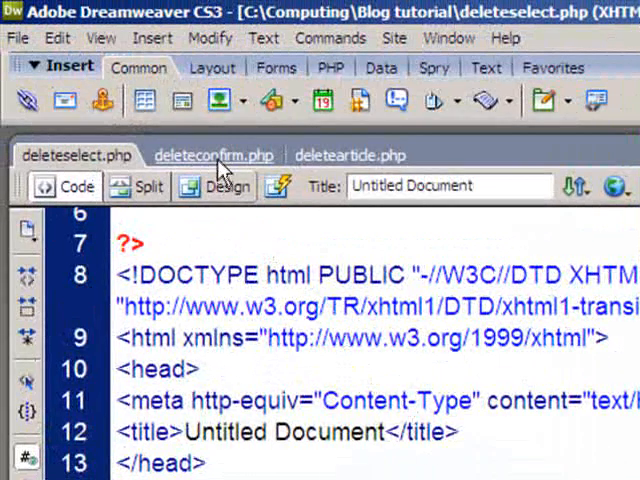
Step: Switch to the deleteconfirm.php document
left_click(212, 156)
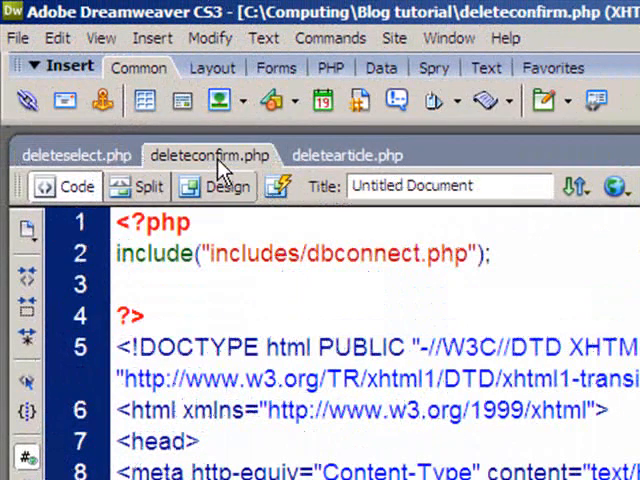